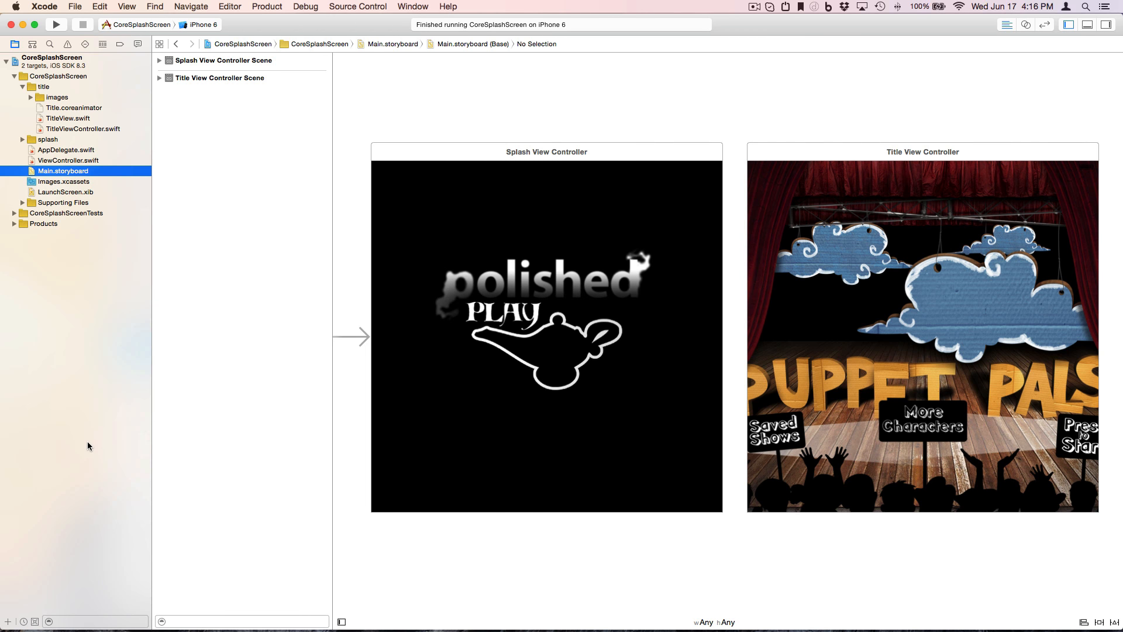
{"action": "mouse_move", "coordinate": [587, 337]}
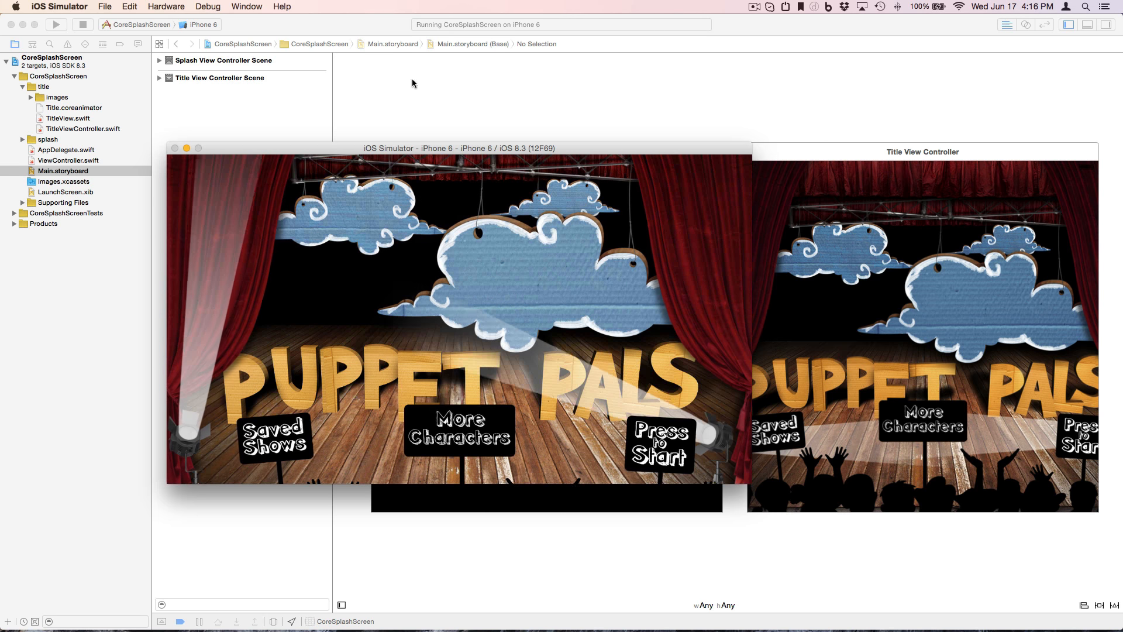
Inspect the saved shows sign in the Title scene, viewing its position, scale and anchor values.
{"action": "left_click", "coordinate": [83, 24]}
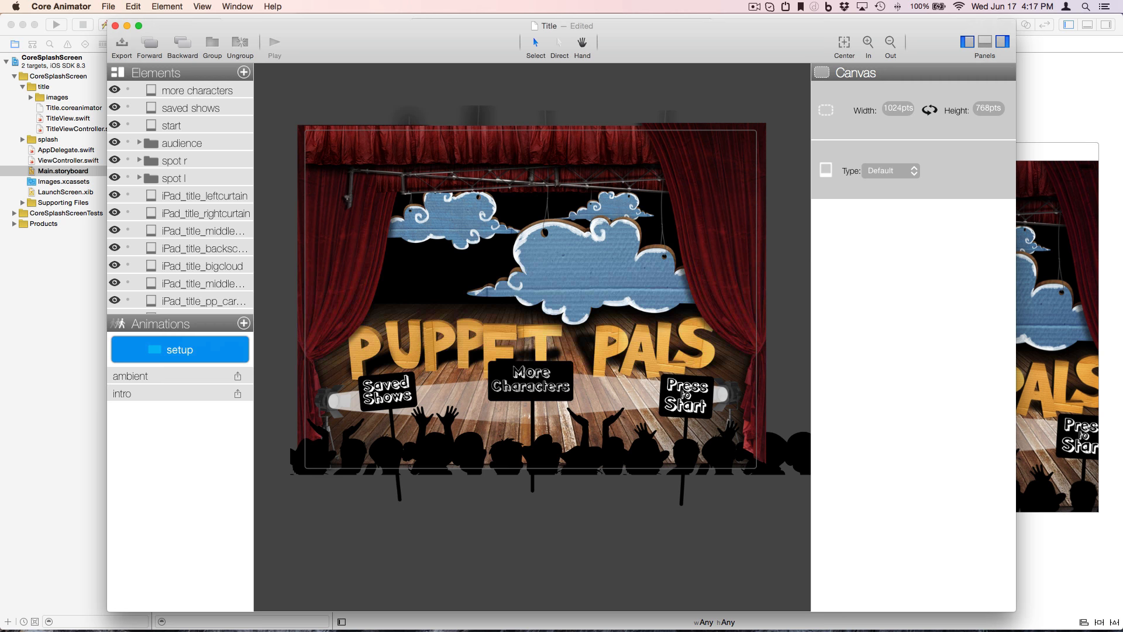
{"action": "mouse_move", "coordinate": [199, 126]}
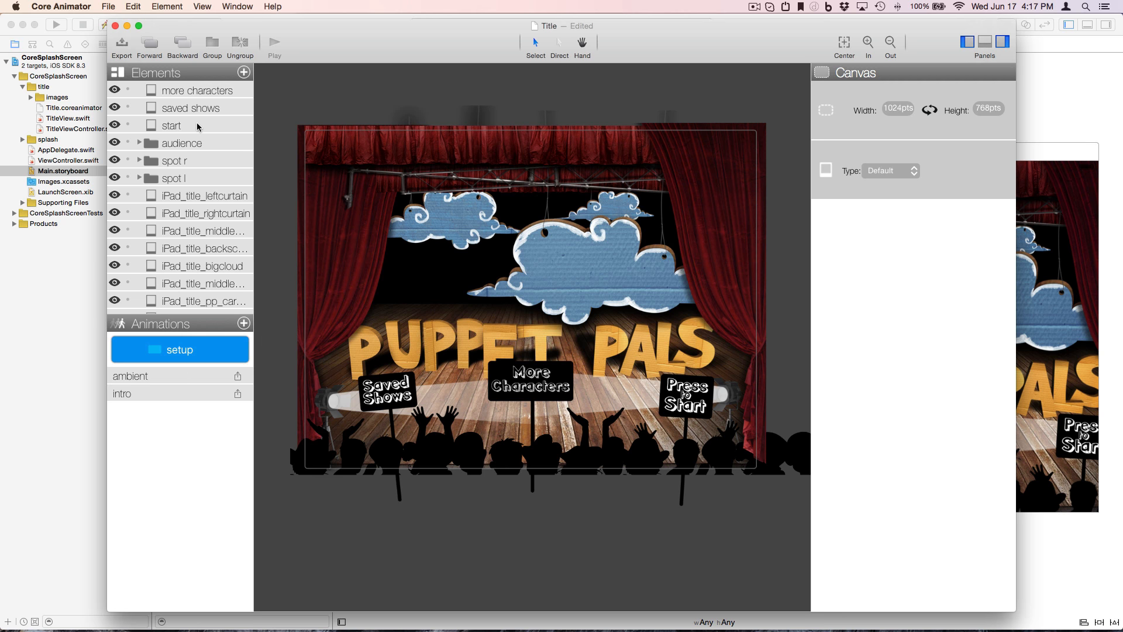
{"action": "left_click", "coordinate": [191, 108]}
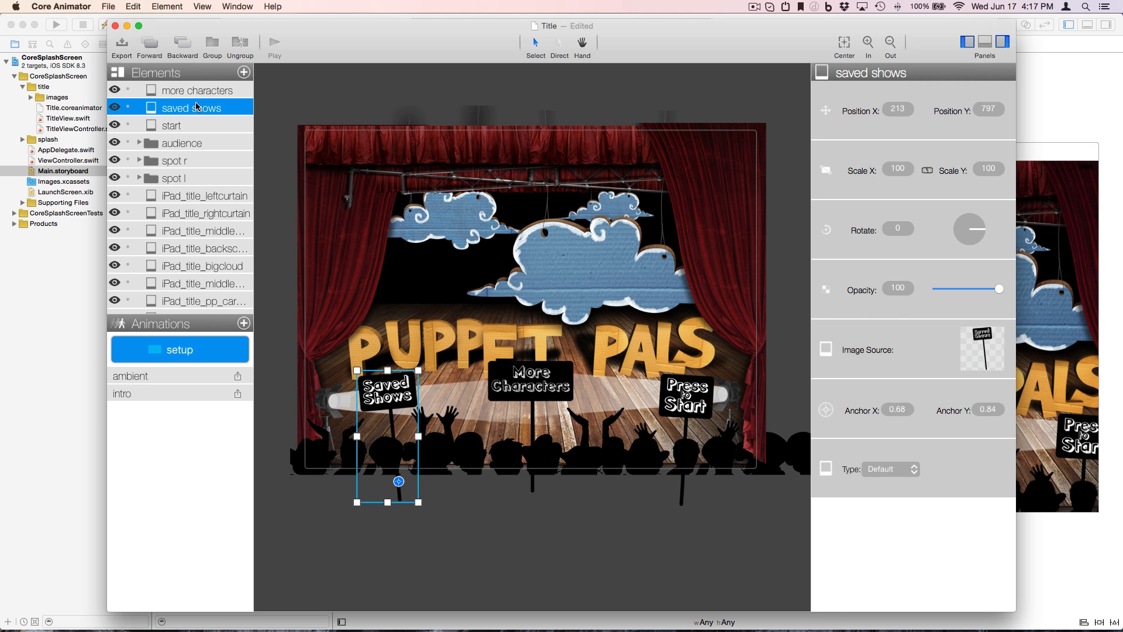
{"action": "left_click", "coordinate": [203, 90]}
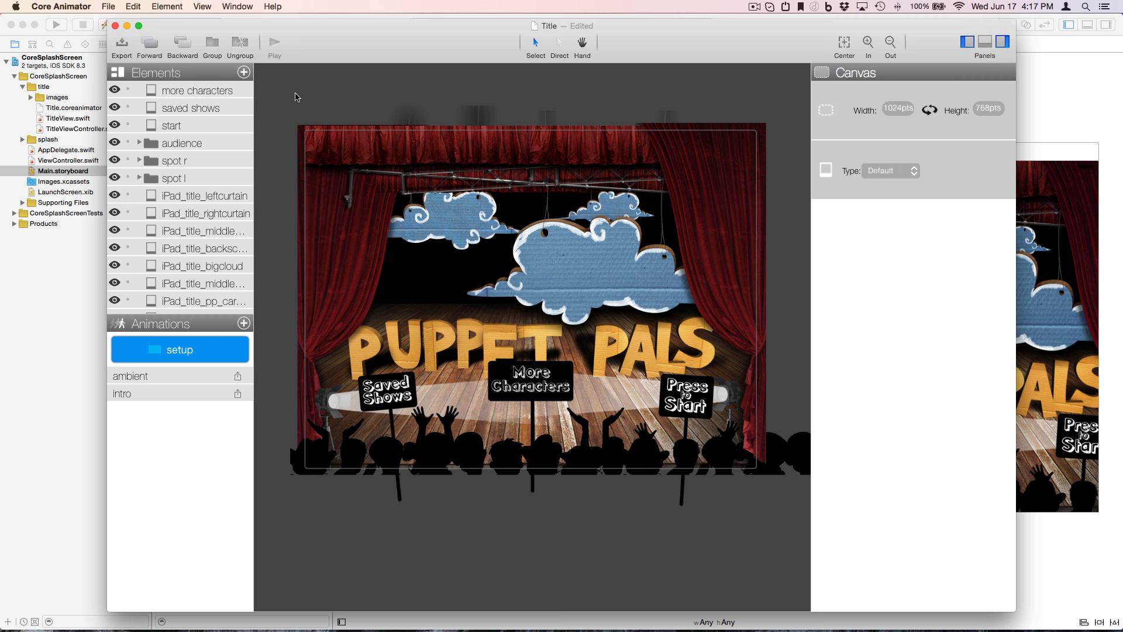
Select the more characters, saved shows and start signs and set their Type to Button.
{"action": "left_click", "coordinate": [210, 90]}
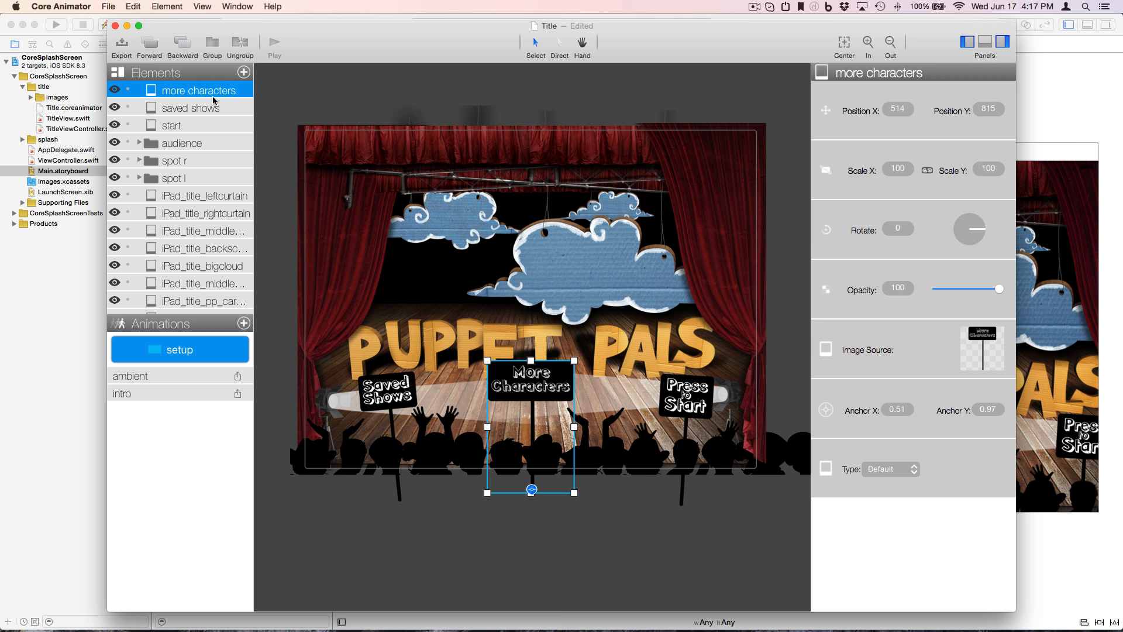
{"action": "left_click", "coordinate": [172, 125]}
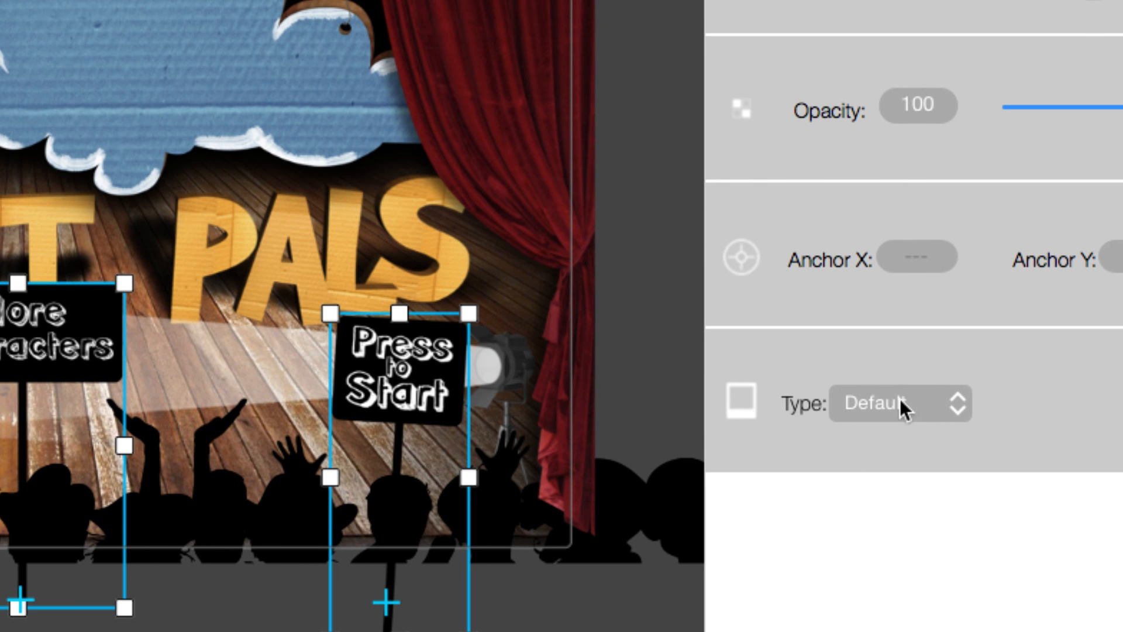
{"action": "left_click", "coordinate": [898, 402]}
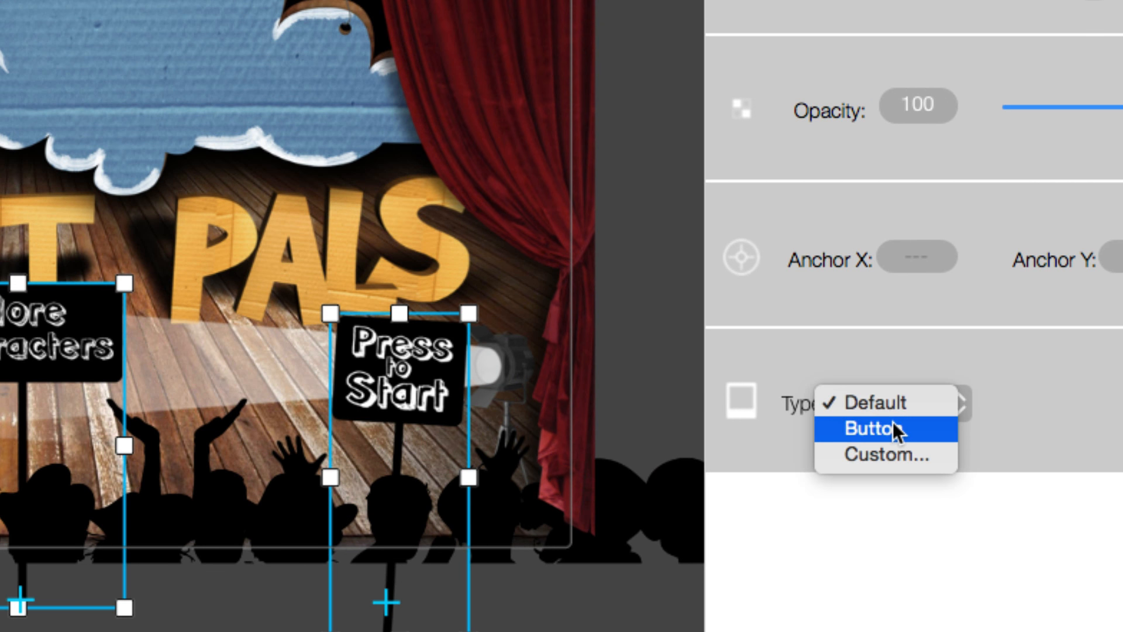
{"action": "left_click", "coordinate": [874, 428]}
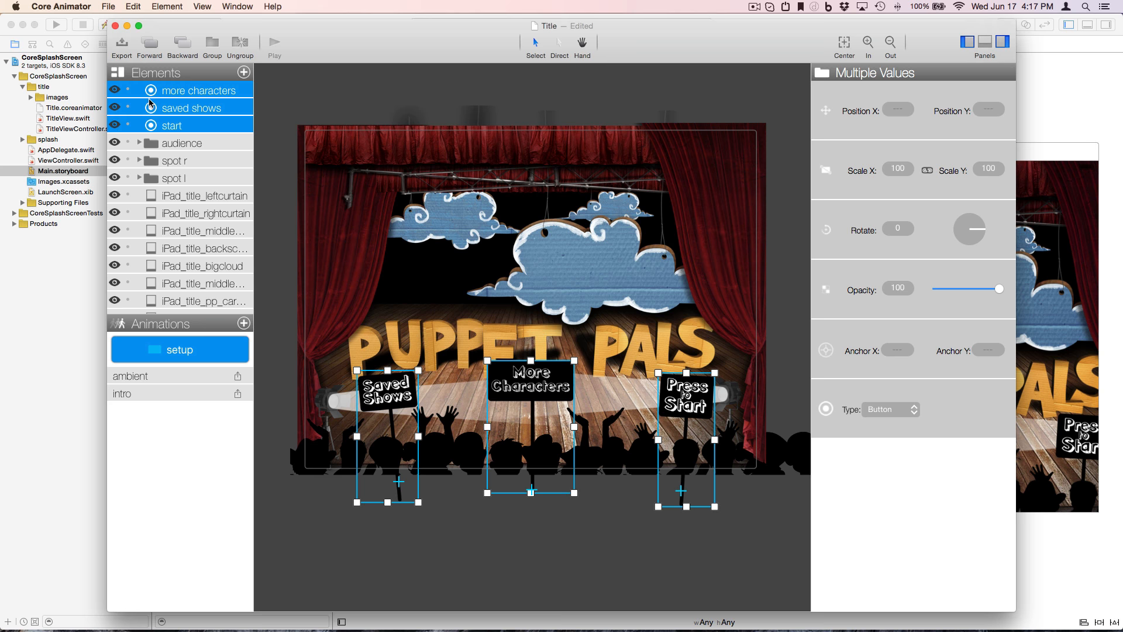
{"action": "left_click", "coordinate": [501, 544]}
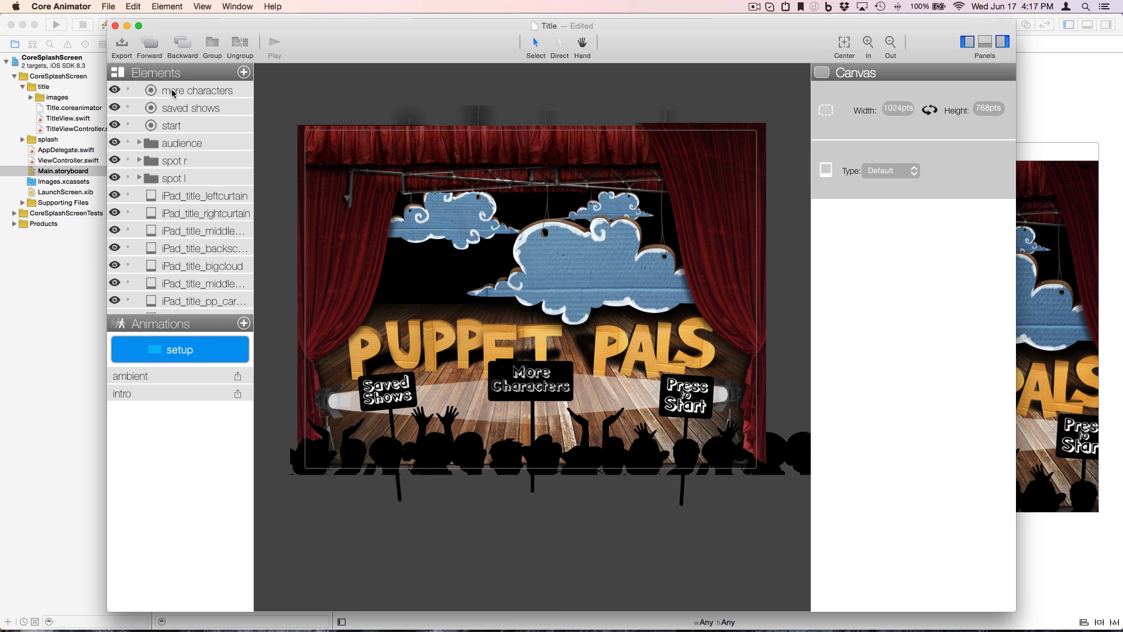
{"action": "left_click", "coordinate": [171, 125]}
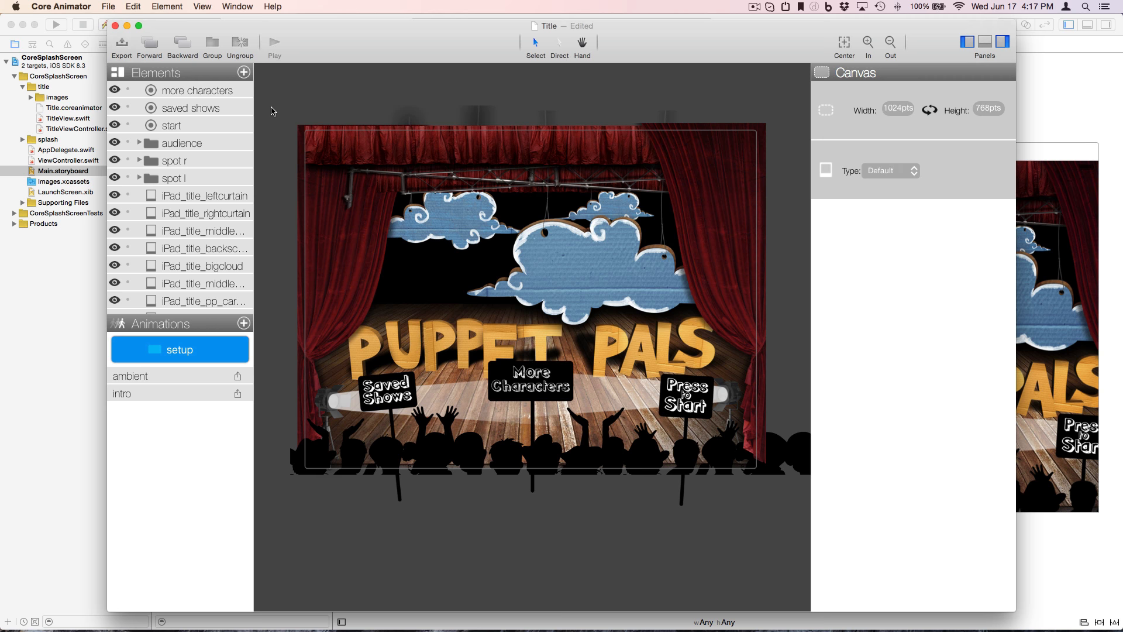
{"action": "mouse_move", "coordinate": [237, 271]}
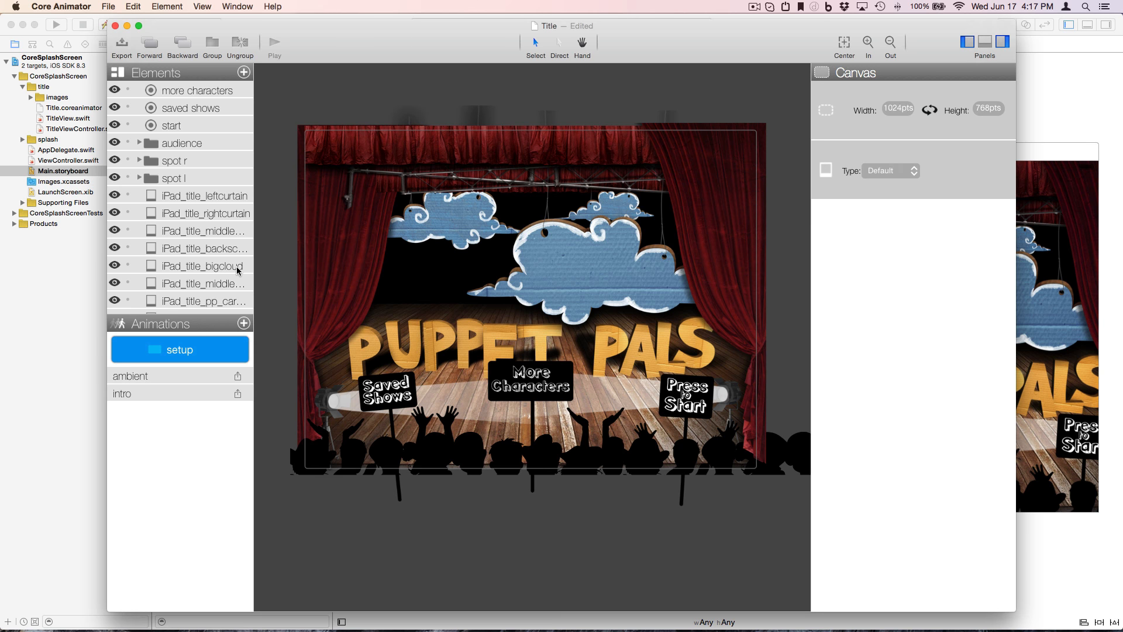
{"action": "mouse_move", "coordinate": [264, 273]}
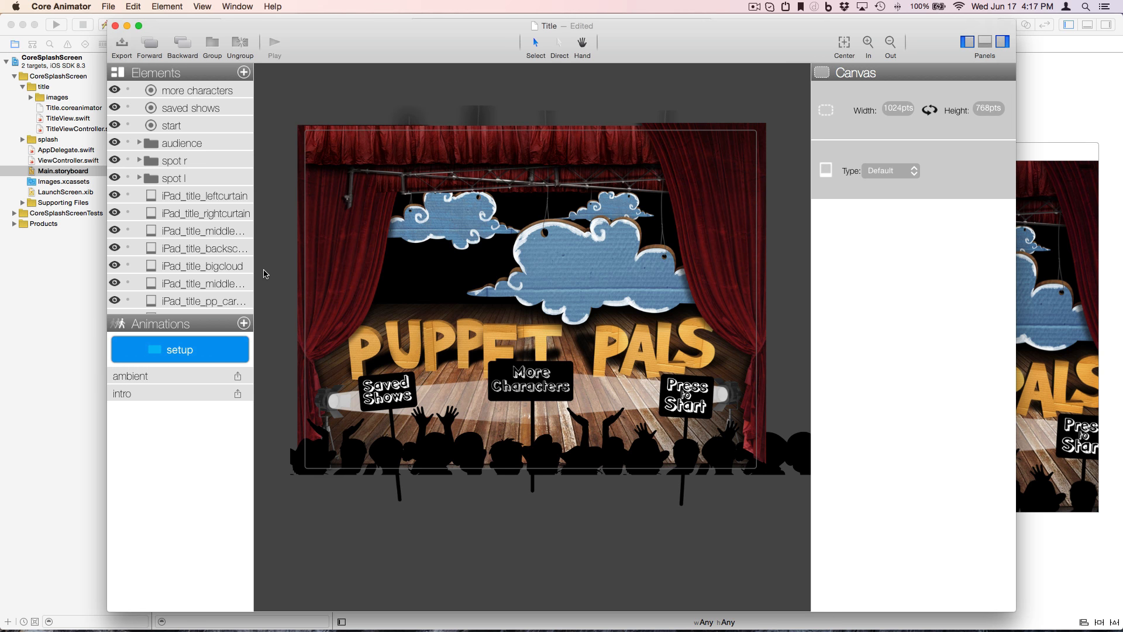
Export the Title scene as iOS Swift 1.2 code into the project's title folder.
{"action": "left_click", "coordinate": [121, 45]}
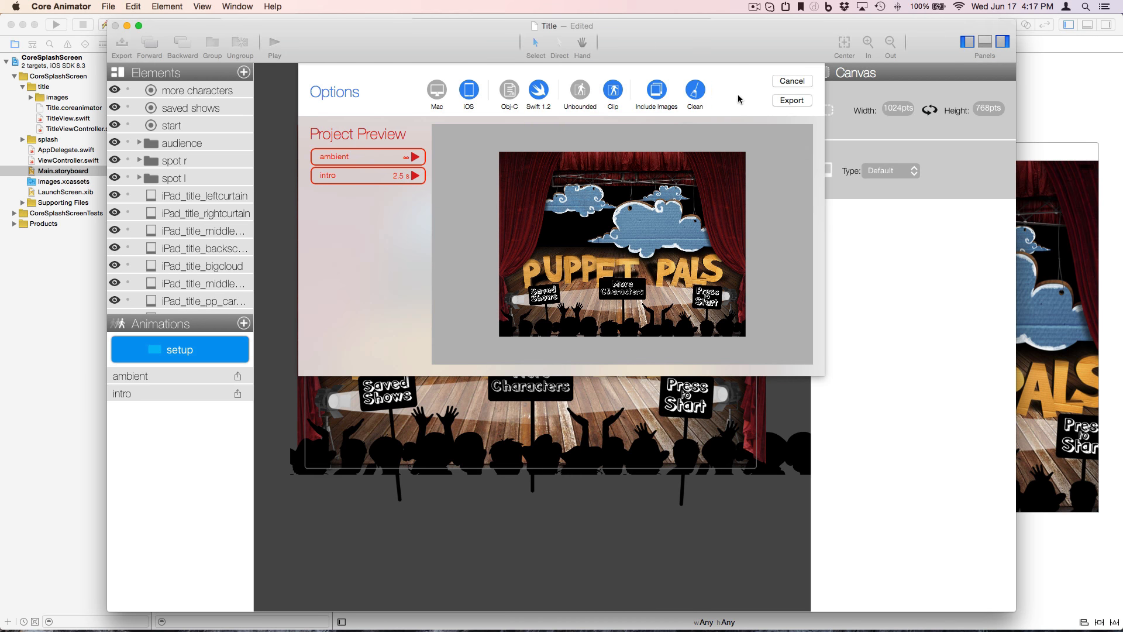
{"action": "left_click", "coordinate": [792, 99]}
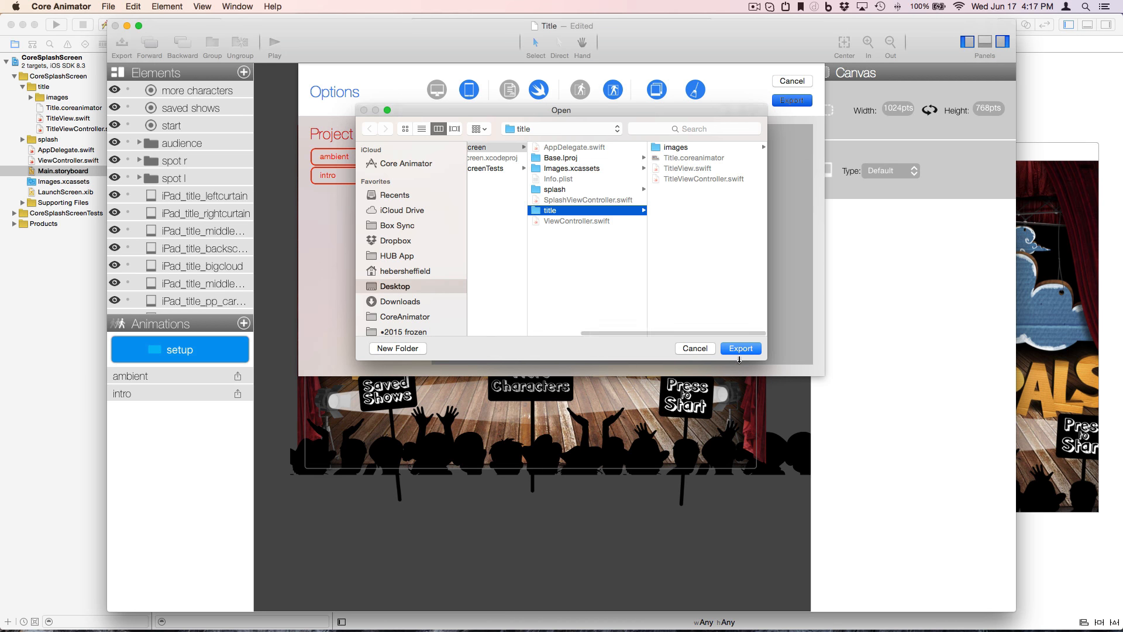
{"action": "left_click", "coordinate": [739, 348]}
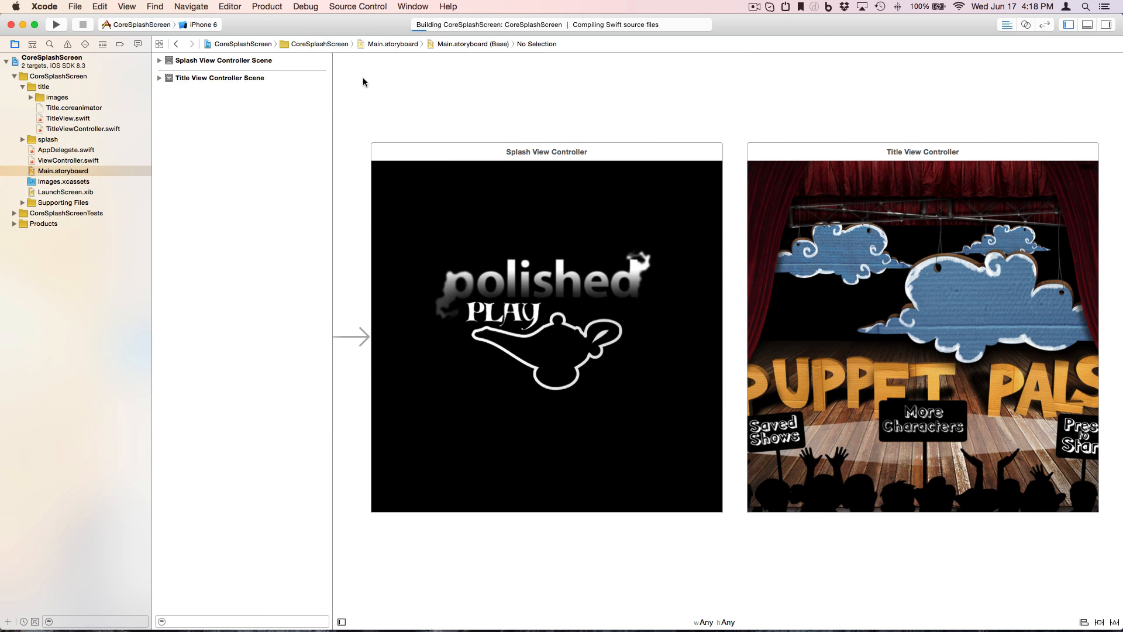
Review TitleViewDelegate in TitleView.swift and adopt it in TitleViewController's class declaration.
{"action": "left_click", "coordinate": [69, 118]}
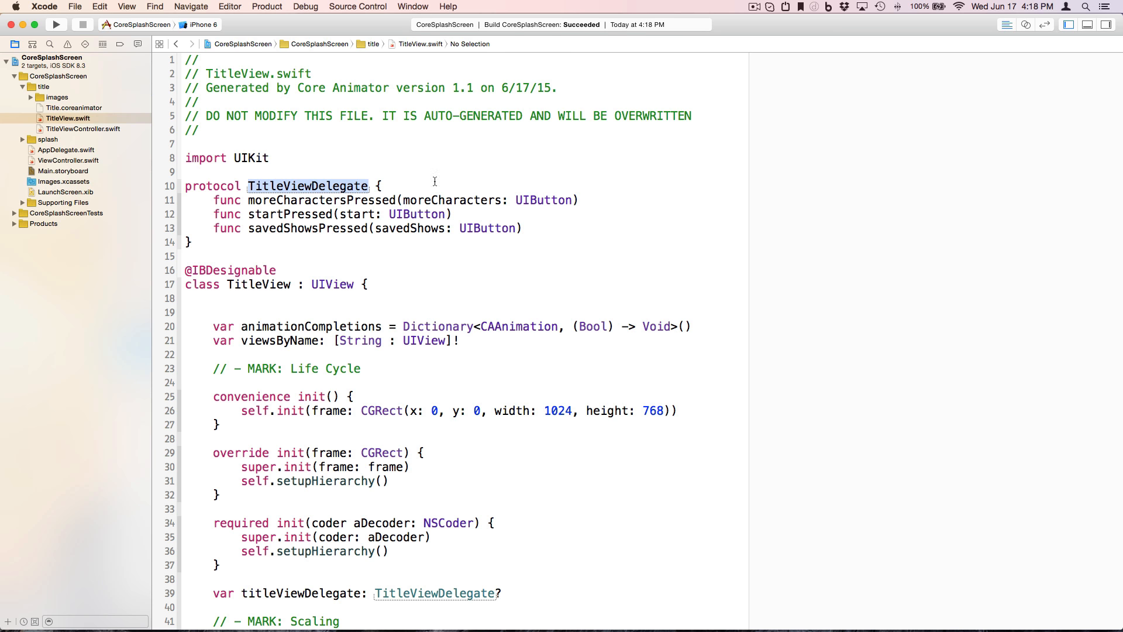
{"action": "mouse_move", "coordinate": [503, 171]}
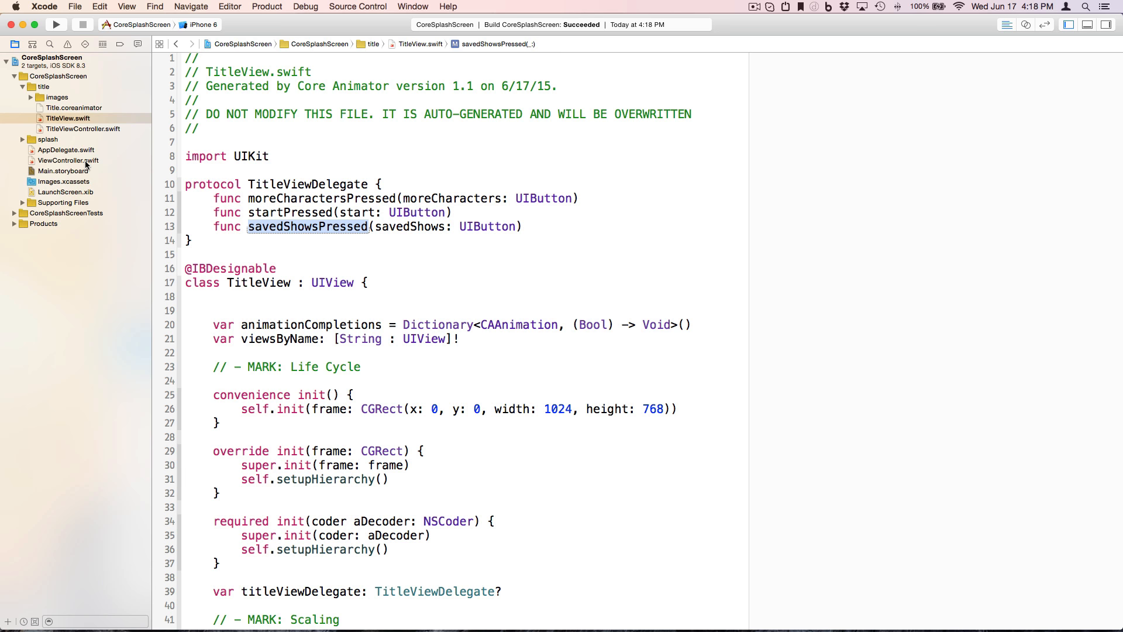
{"action": "left_click", "coordinate": [83, 129]}
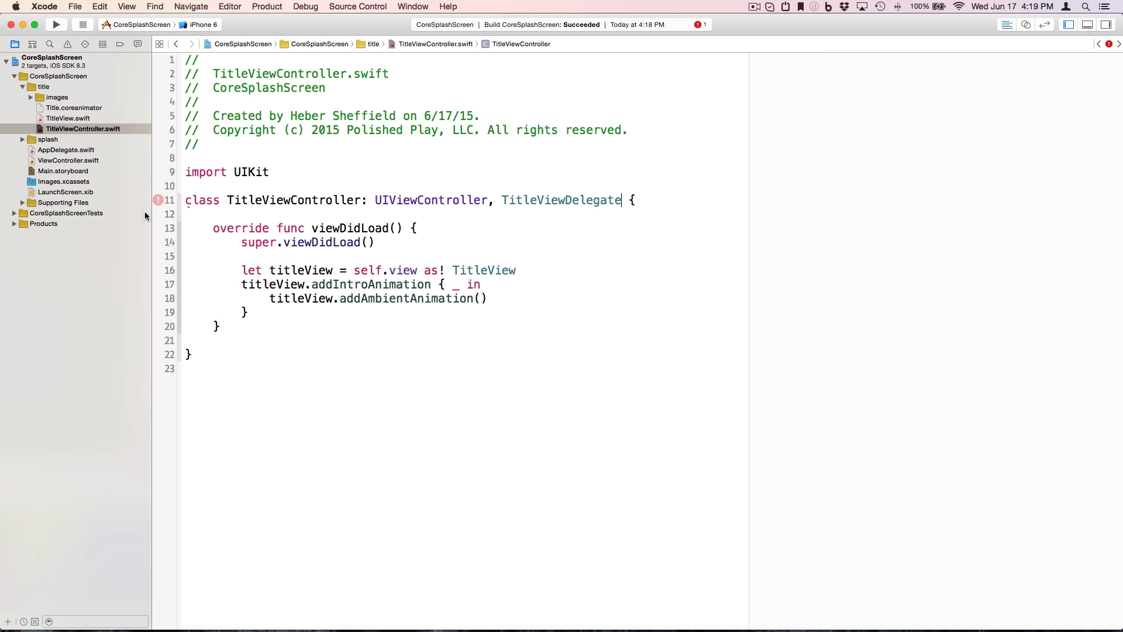
Implement moreCharactersPressed in TitleViewController, printing MORE.
{"action": "left_click", "coordinate": [158, 200]}
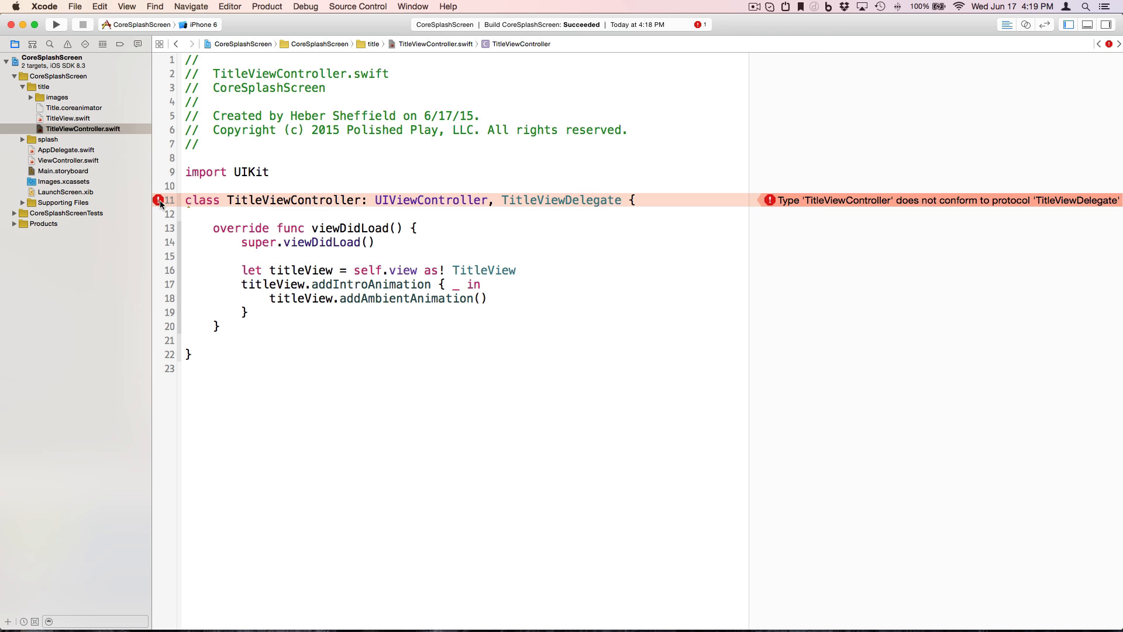
{"action": "mouse_move", "coordinate": [561, 200]}
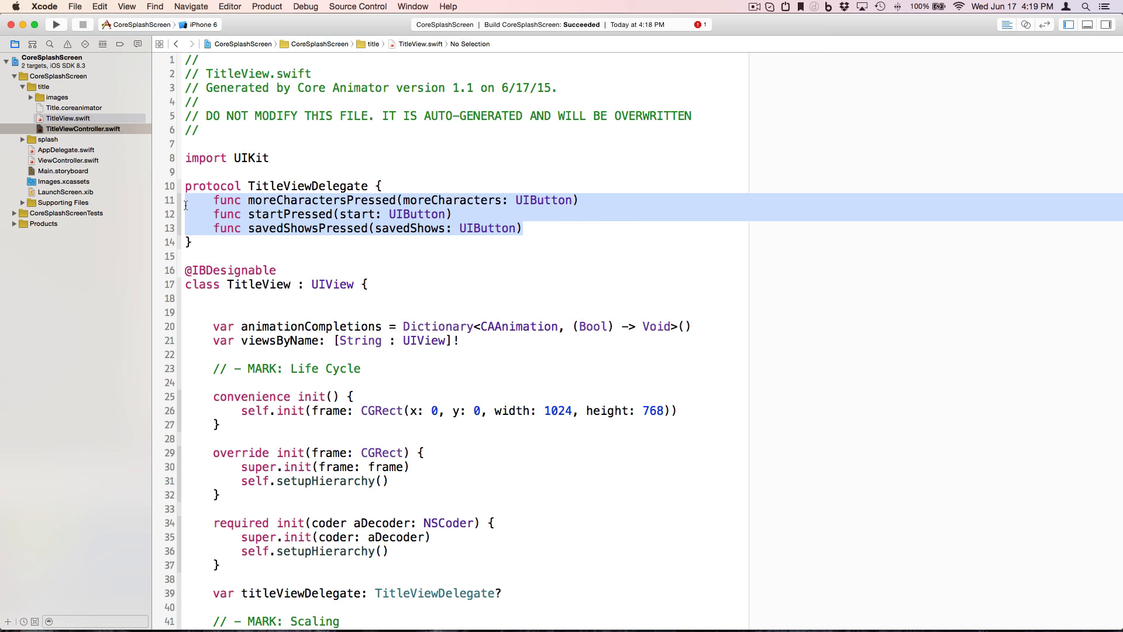
{"action": "left_click", "coordinate": [83, 128]}
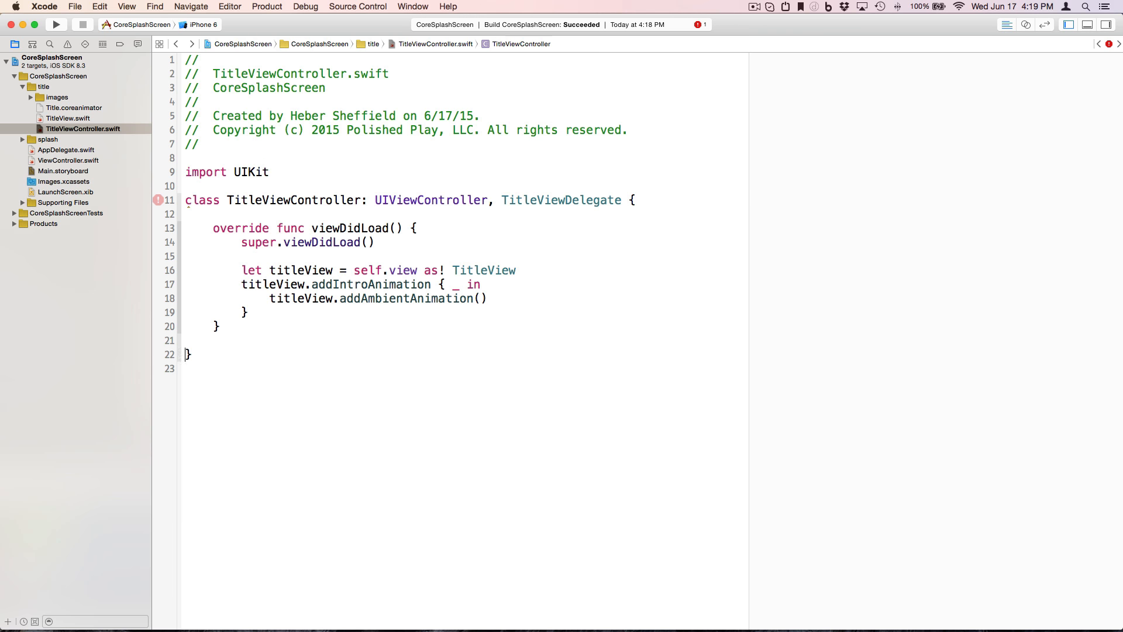
{"action": "type", "text": "func moreCharactersPressed(moreCharacters: UIButton)"}
{"action": "type", "text": "func savedShowsPressed(savedShows: UIButton"}
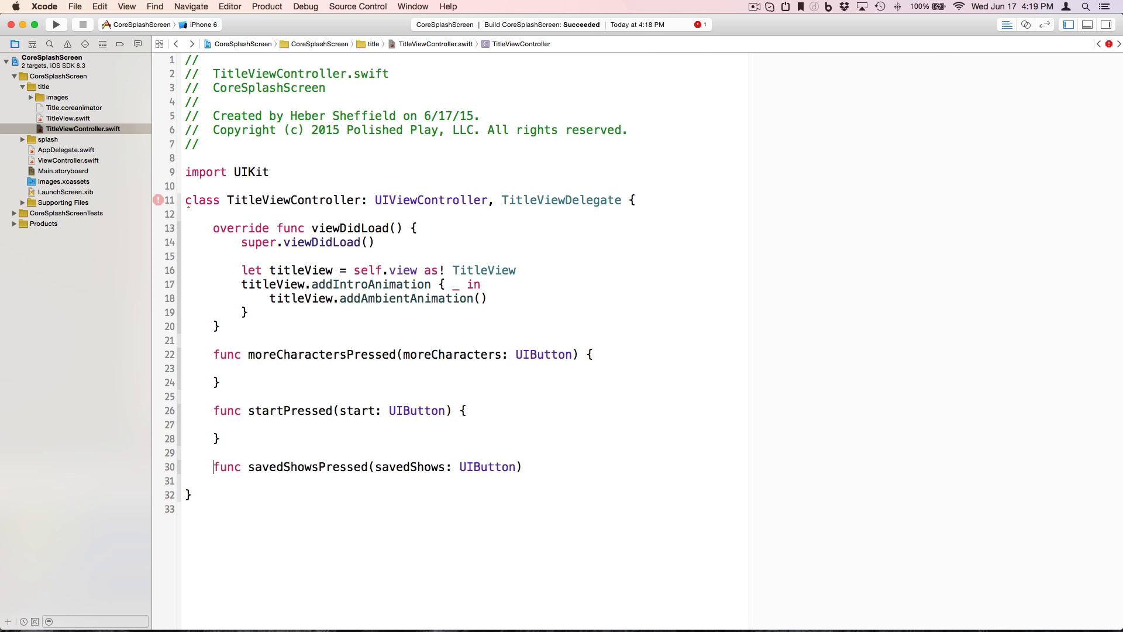
{"action": "type", "text": "{"}
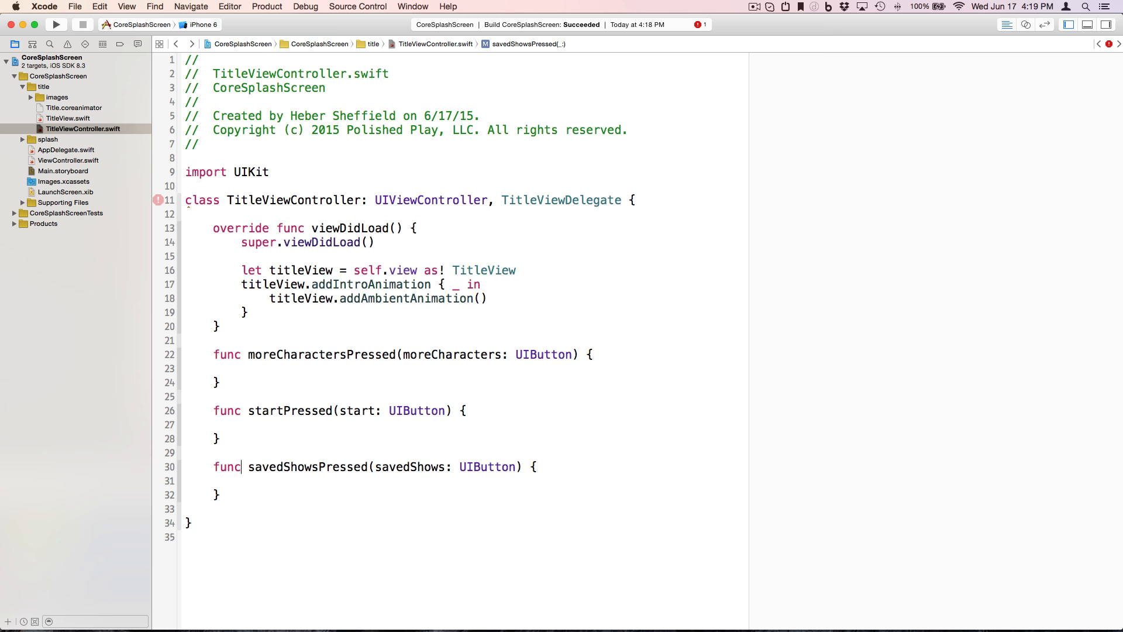
{"action": "type", "text": "println(\""}
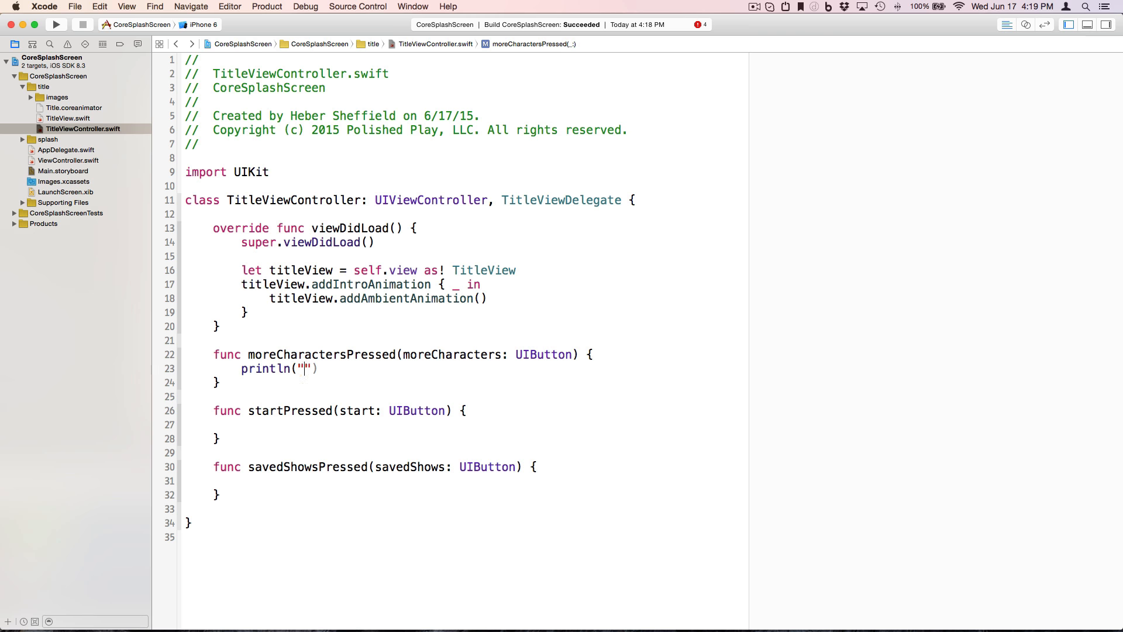
{"action": "type", "text": "MORE"}
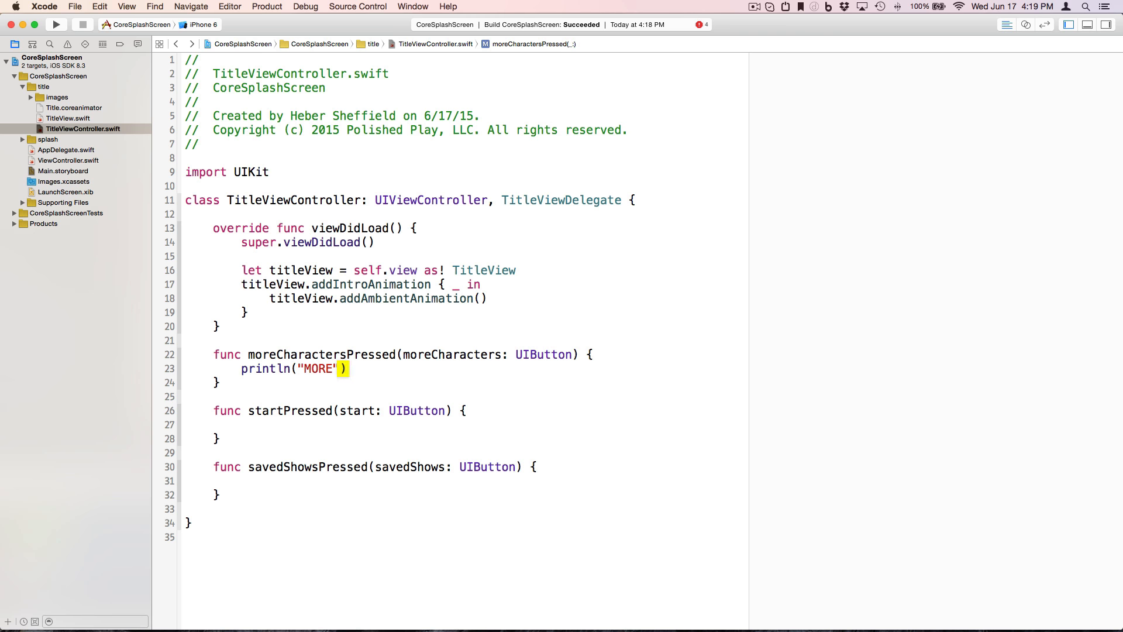
Fill in startPressed and savedShowsPressed with println bodies printing START and SAVED.
{"action": "left_click", "coordinate": [242, 425]}
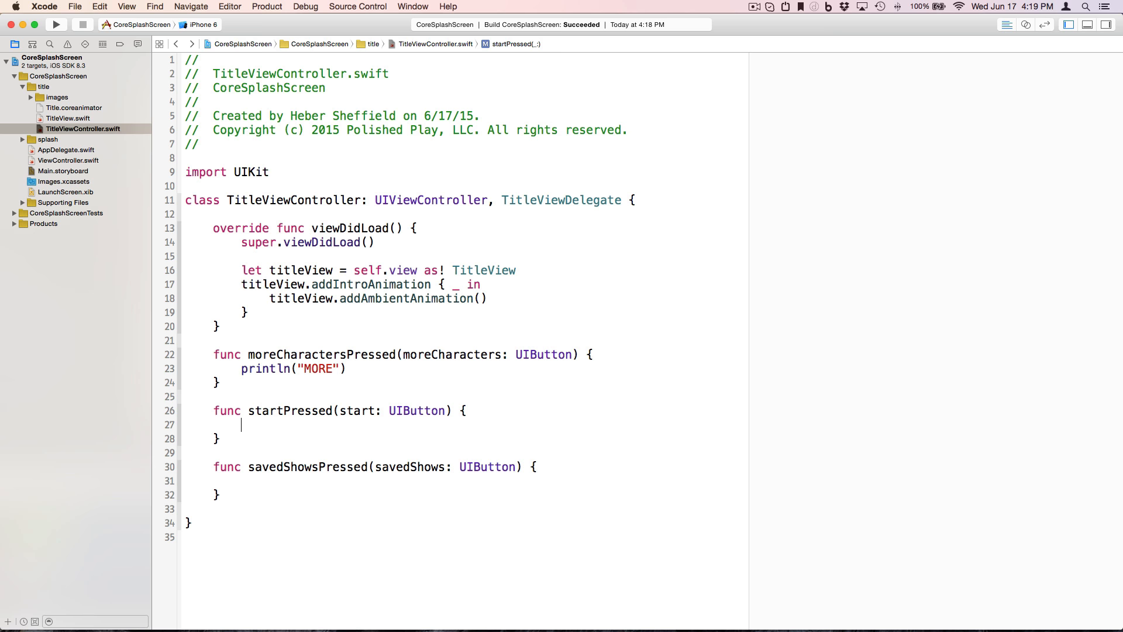
{"action": "type", "text": "println(\"MORE\")"}
{"action": "left_click", "coordinate": [465, 481]}
{"action": "type", "text": "println(\"SAV"}
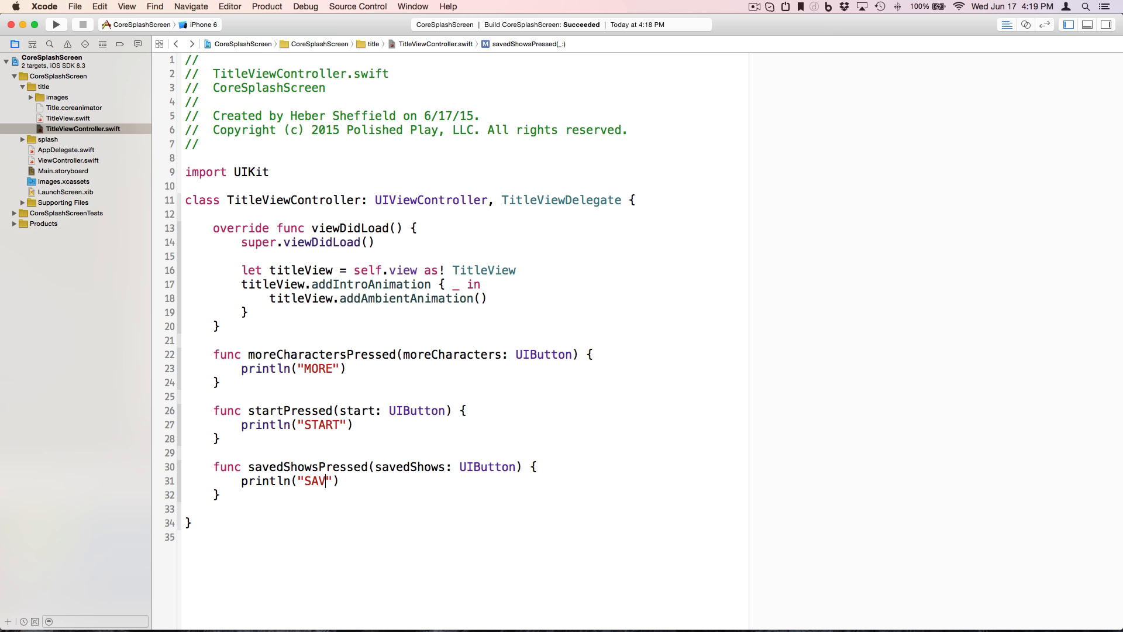
{"action": "type", "text": "ED"}
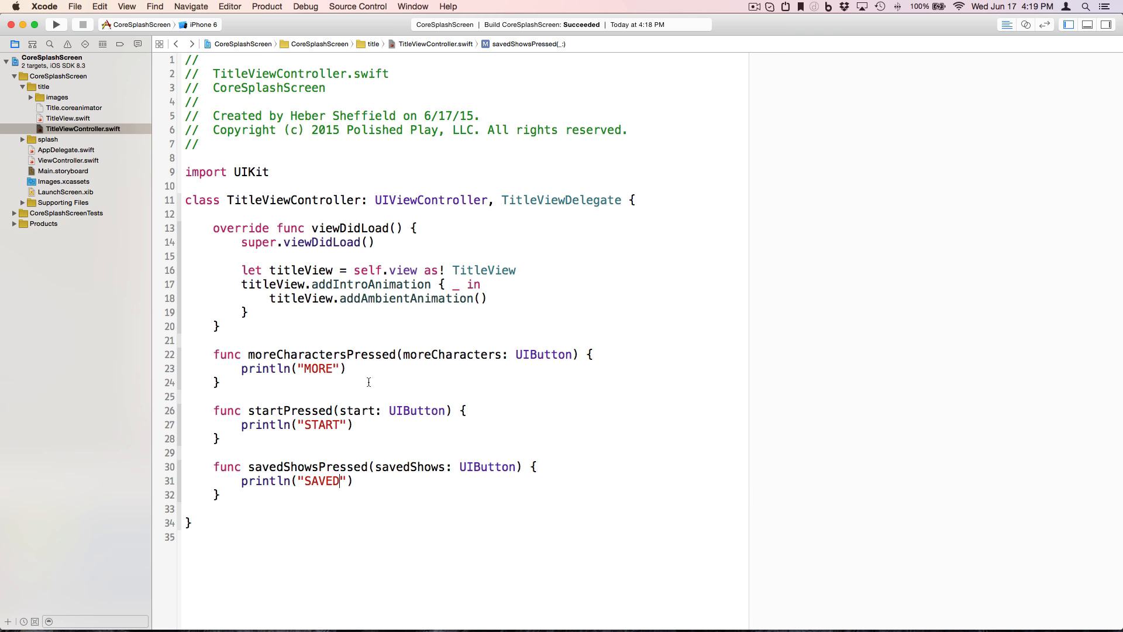
{"action": "mouse_move", "coordinate": [352, 365]}
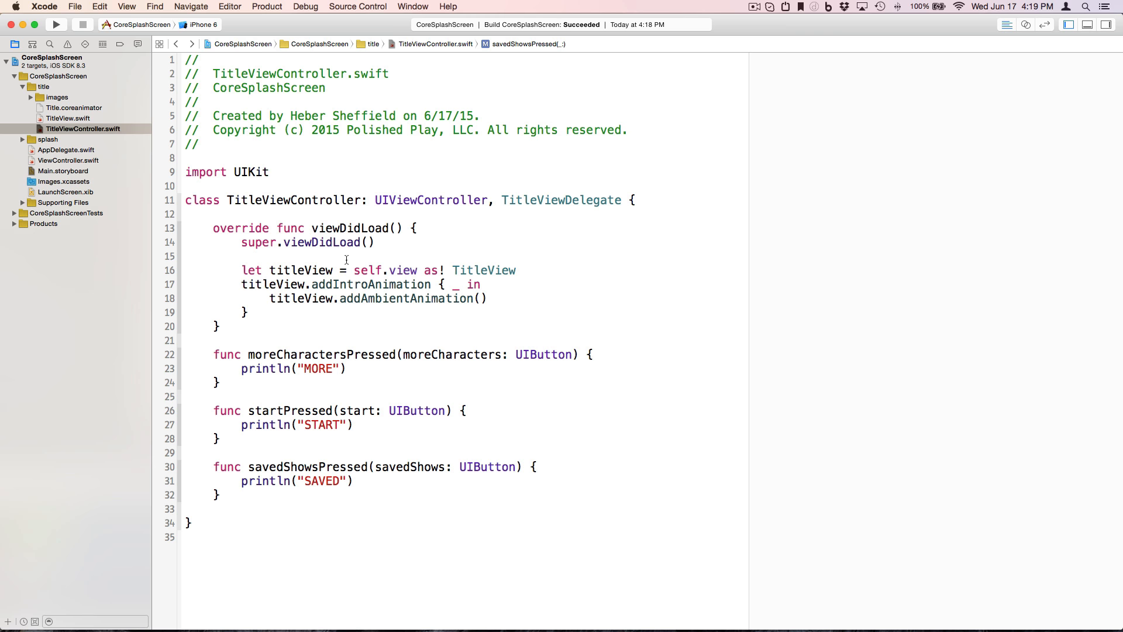
Add titleView.titleViewDelegate = self in viewDidLoad before the intro animation.
{"action": "left_click", "coordinate": [516, 270]}
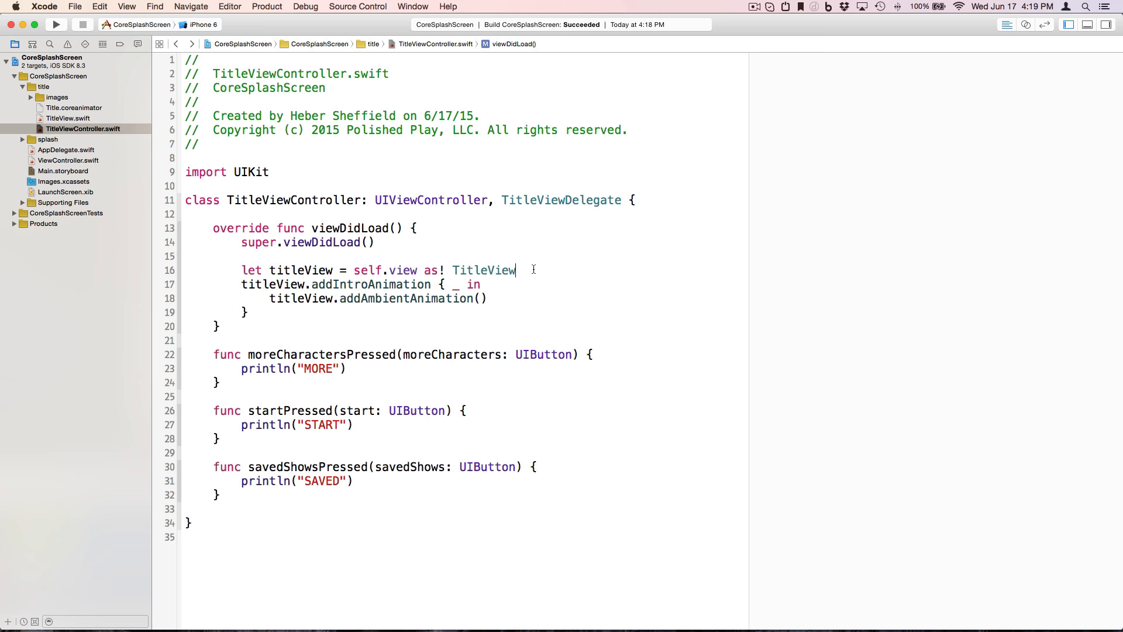
{"action": "key", "text": "return"}
{"action": "type", "text": "titleView.titleViewDelegate"}
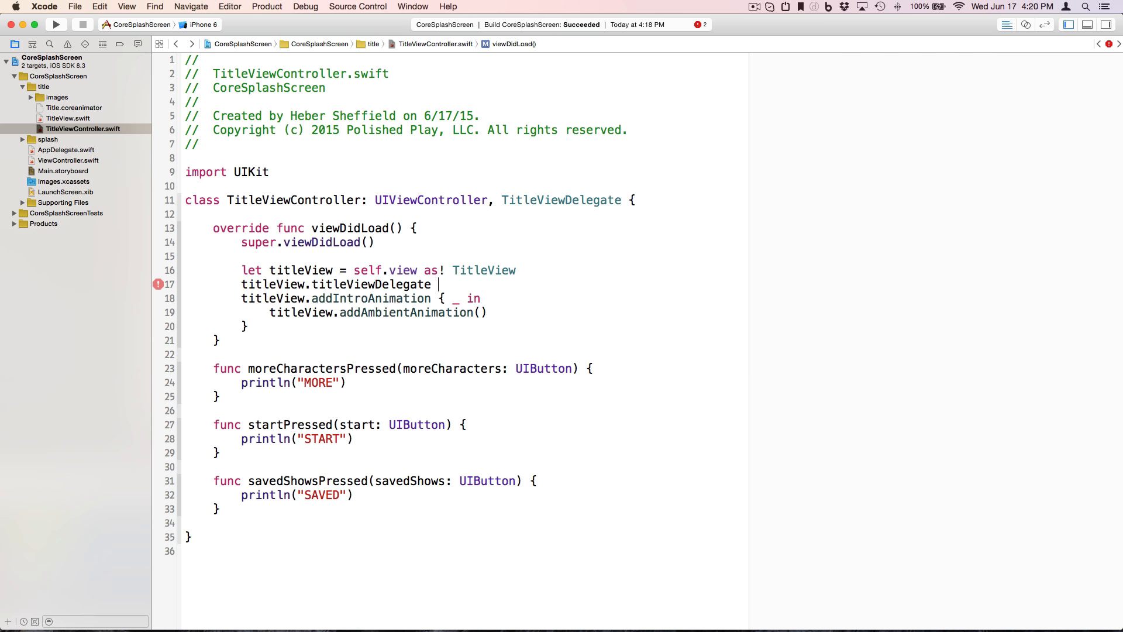
{"action": "type", "text": "= self"}
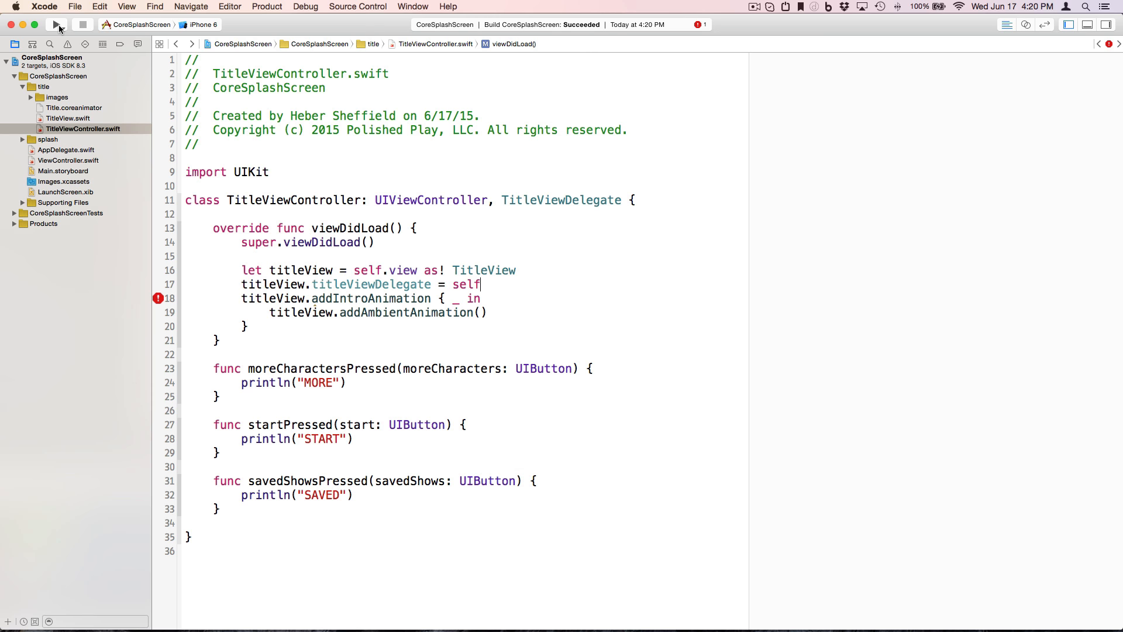
Run the app in the simulator and tap the signs, logging SAVED, MORE and START to the console.
{"action": "left_click", "coordinate": [56, 24]}
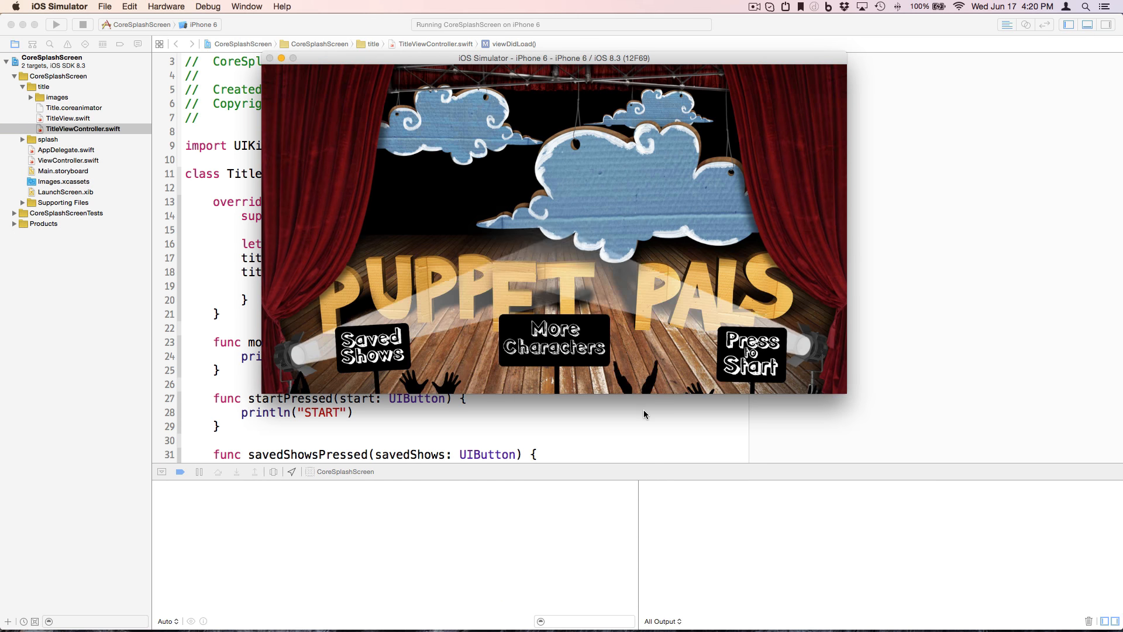
{"action": "left_click", "coordinate": [371, 347]}
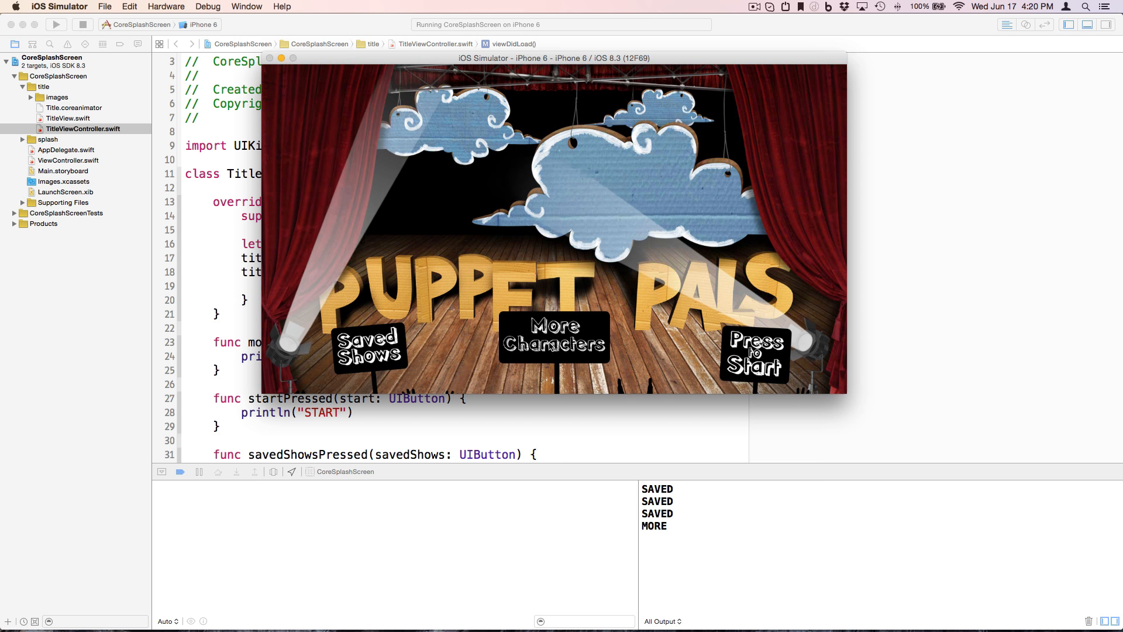
{"action": "left_click", "coordinate": [752, 356]}
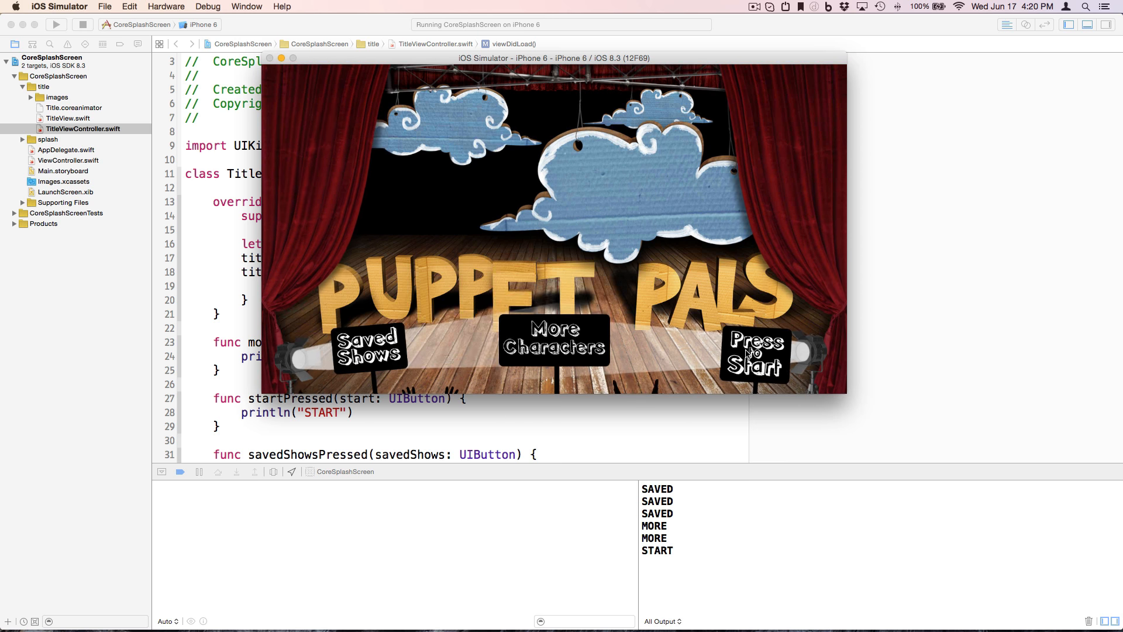
{"action": "left_click", "coordinate": [752, 356]}
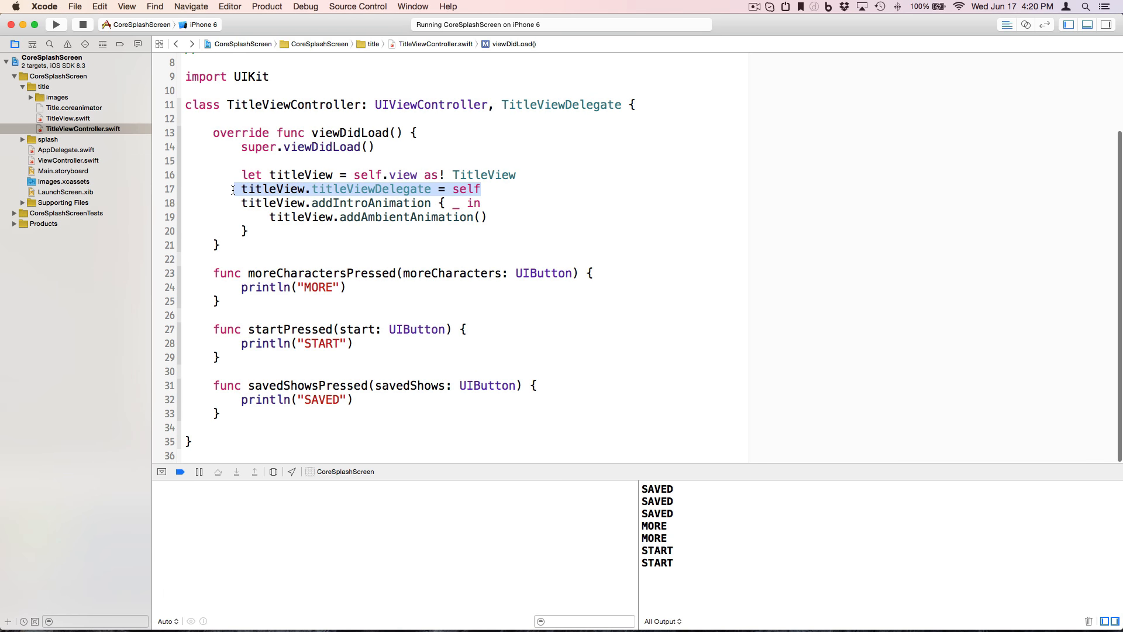
{"action": "left_click", "coordinate": [306, 366]}
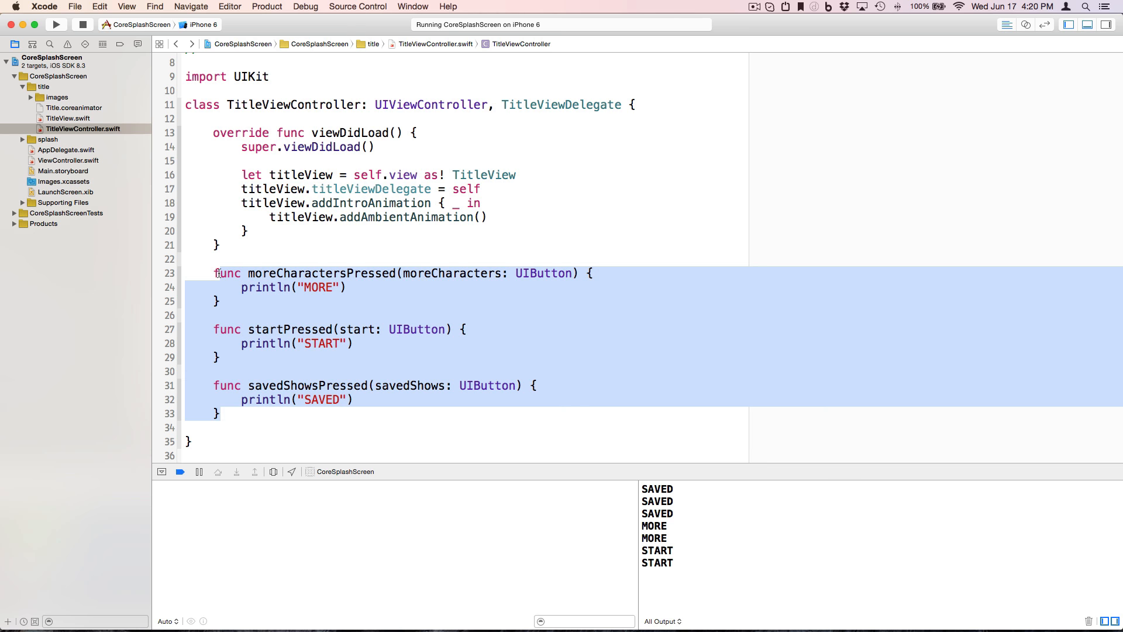
{"action": "left_click", "coordinate": [234, 416]}
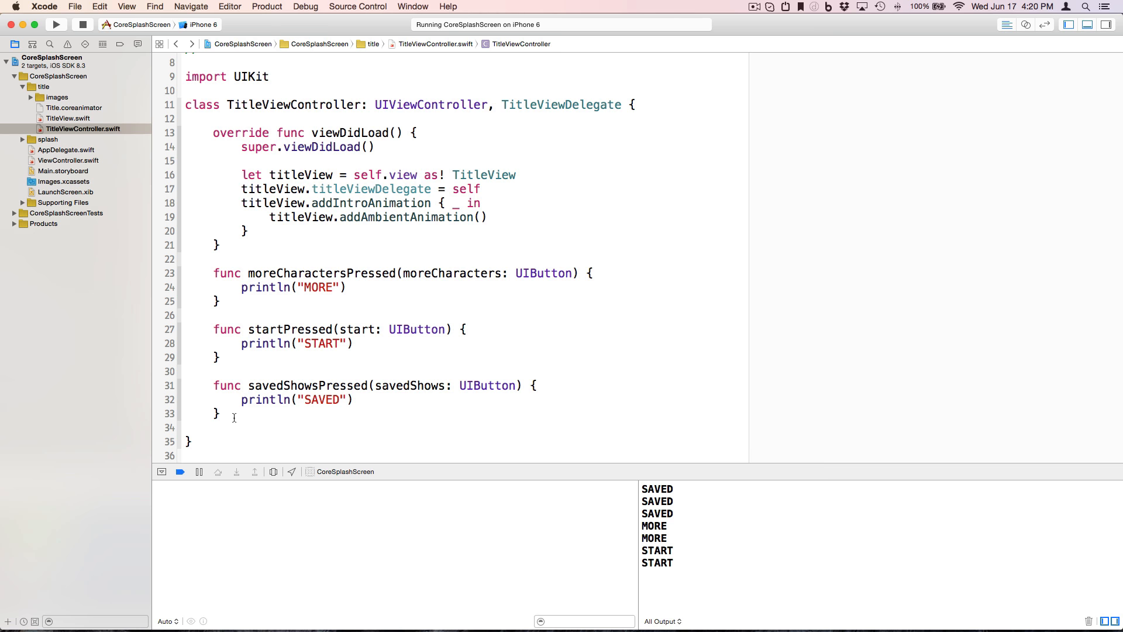